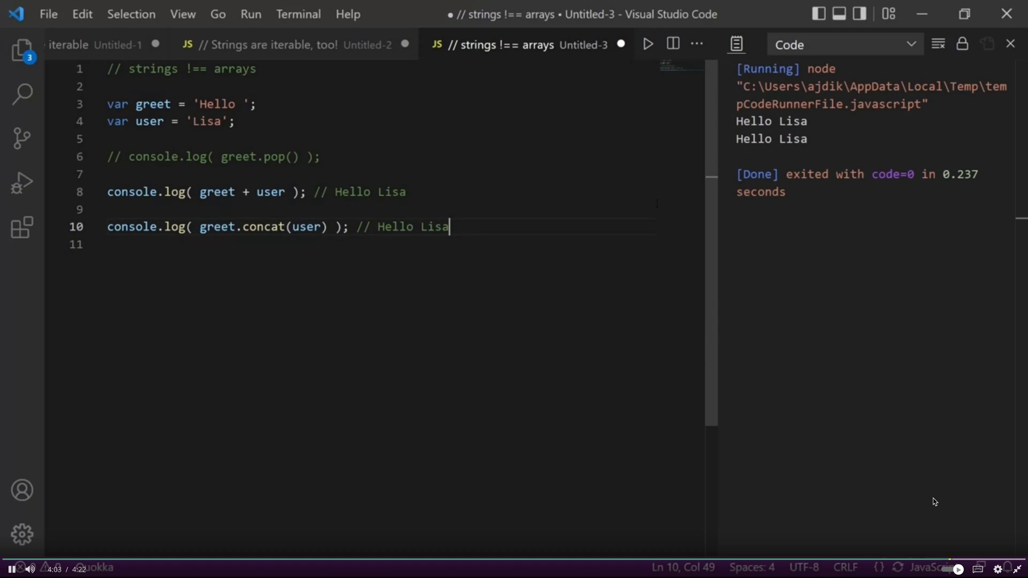
- Add a blank line below the concat() line and clear the Code Runner output
key("Enter")
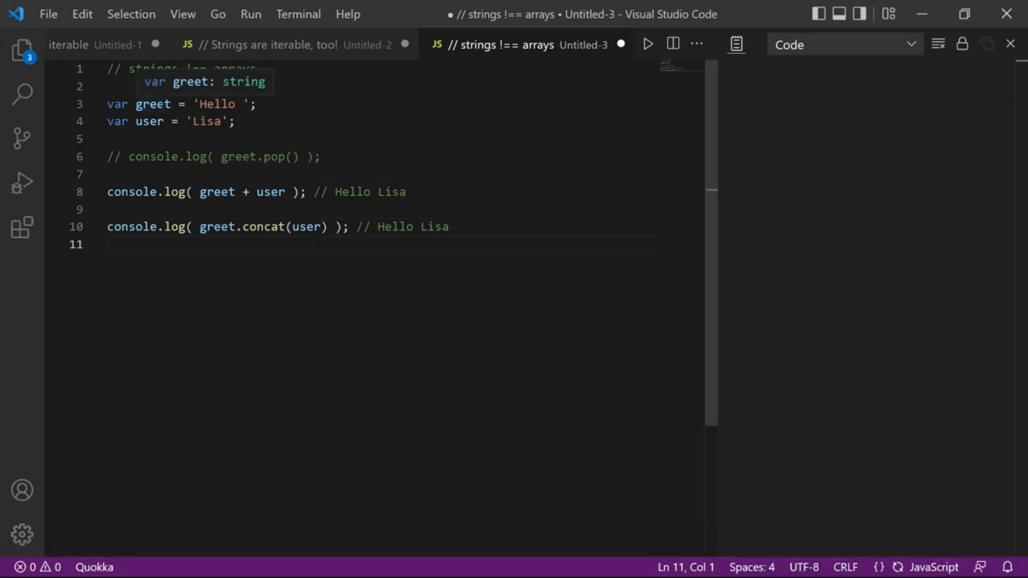
left_click(647, 44)
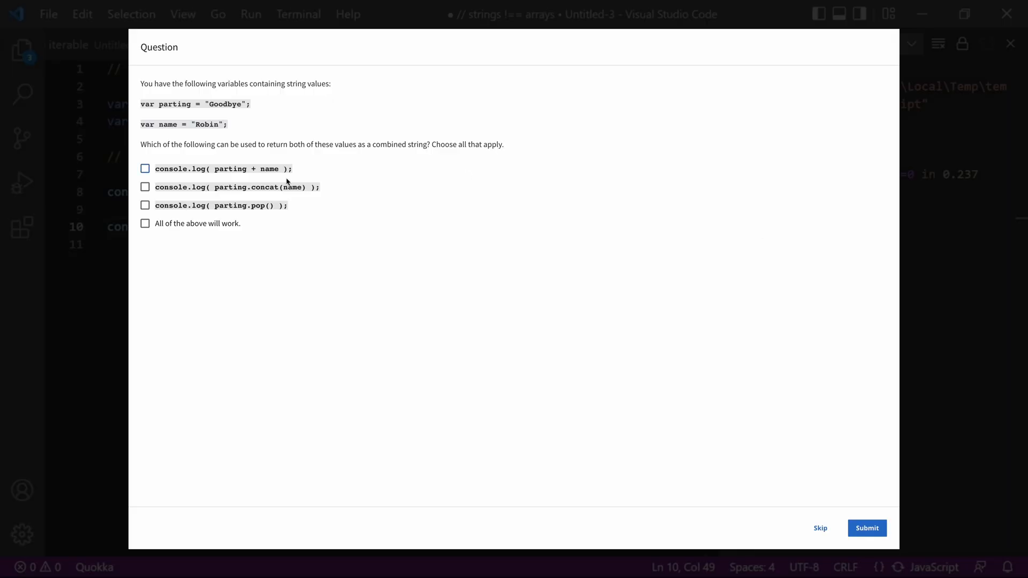
- Check the console.log( parting.concat(name) ) answer in the quiz question
left_click(145, 186)
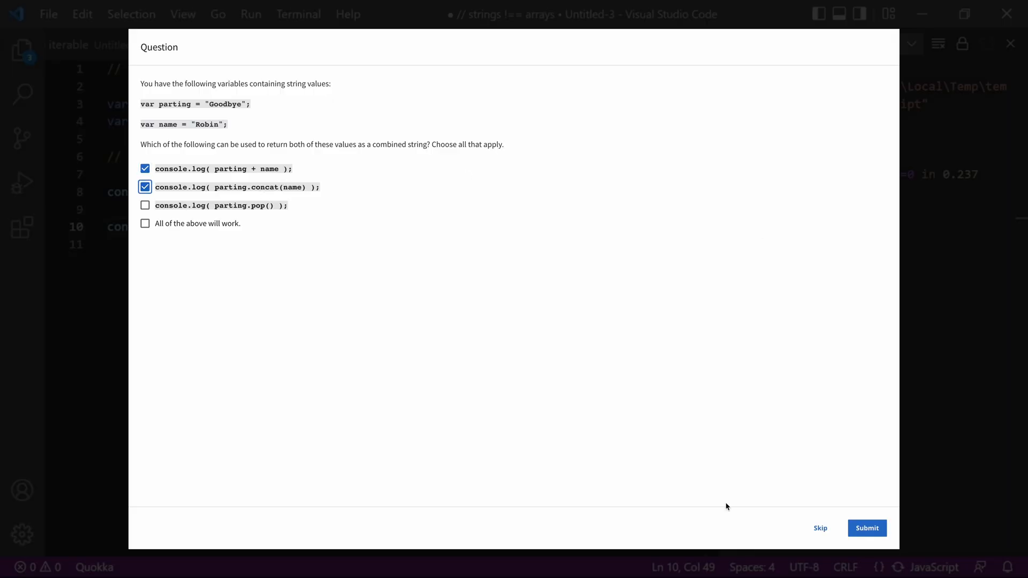